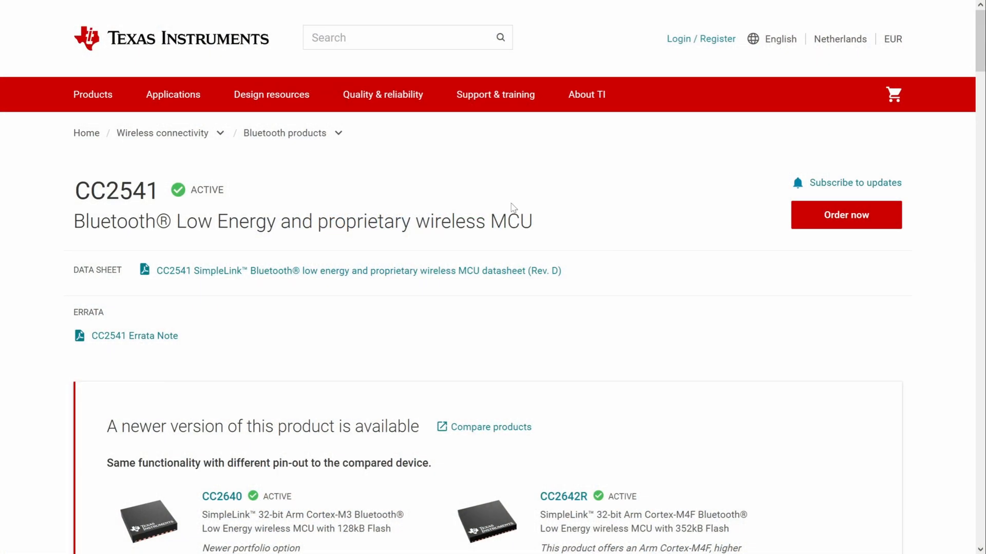
# Jump to the CC2541 page's Design & development section and browse its software resources.
pyautogui.scroll(-3)
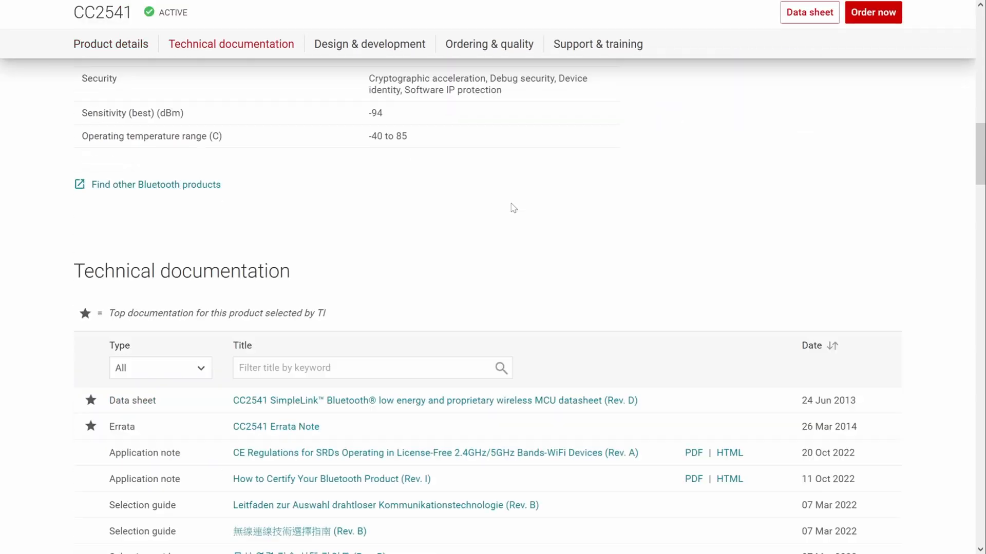
pyautogui.click(369, 44)
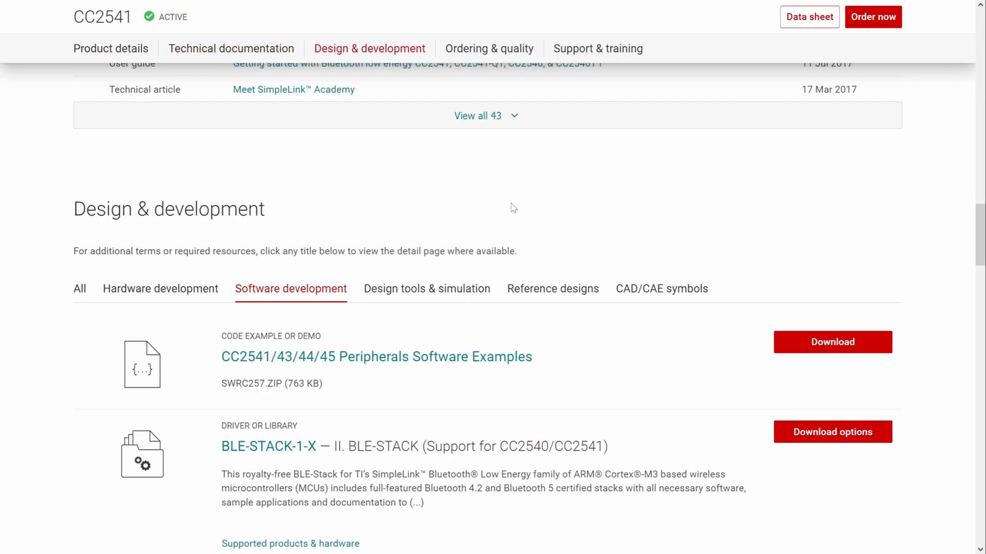
pyautogui.scroll(-3)
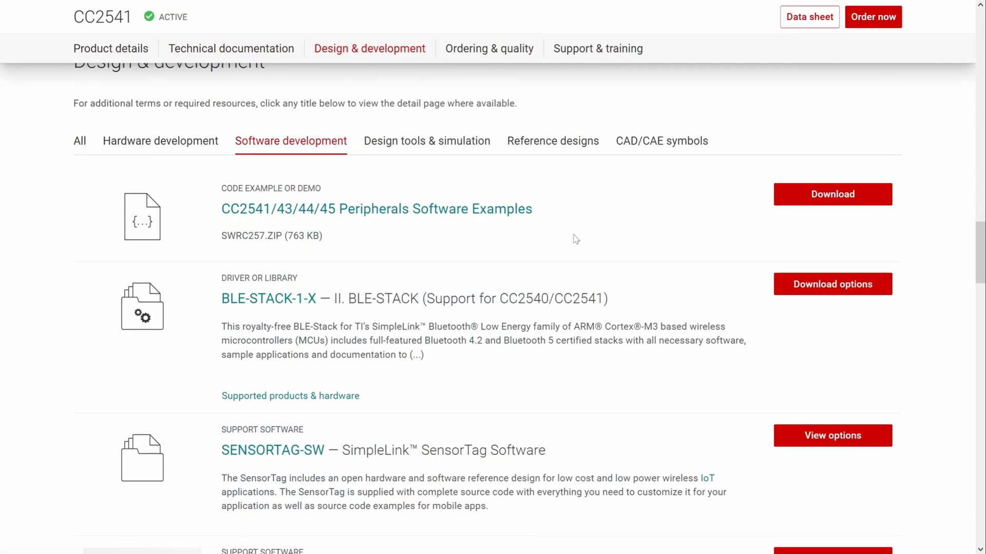
pyautogui.moveTo(488, 240)
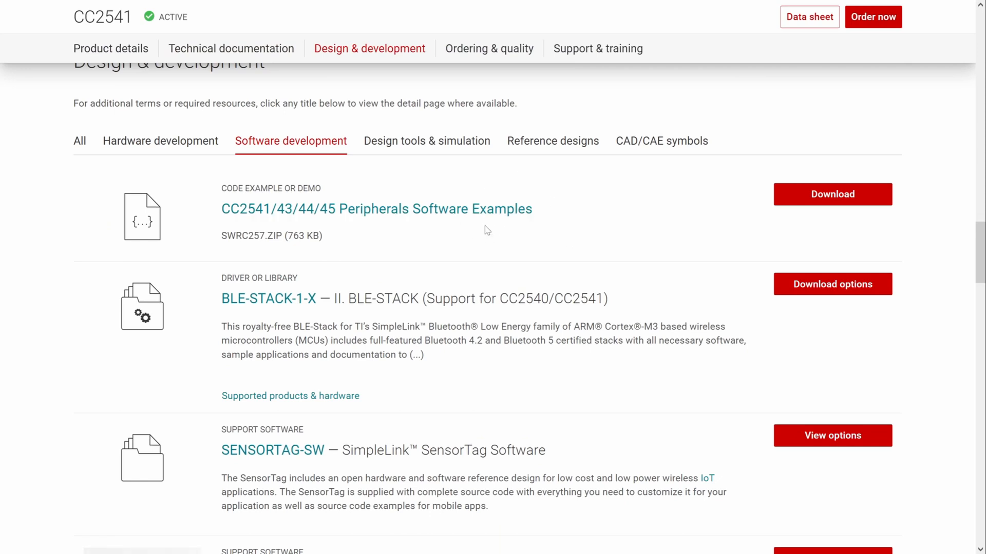
pyautogui.moveTo(555, 220)
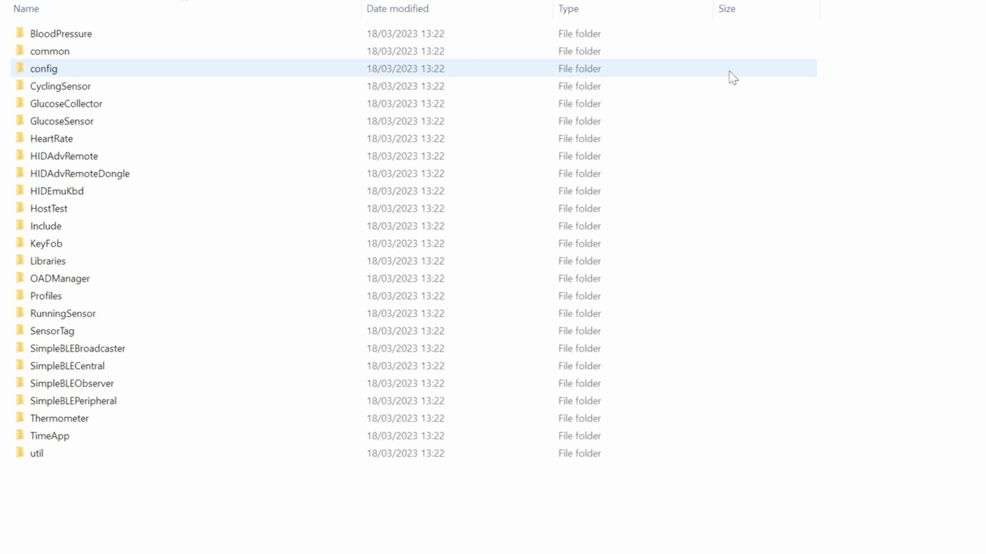
# Open the SimpleBLEPeripheral example folder and its simpleBLEPeripheral.c source file.
pyautogui.click(73, 401)
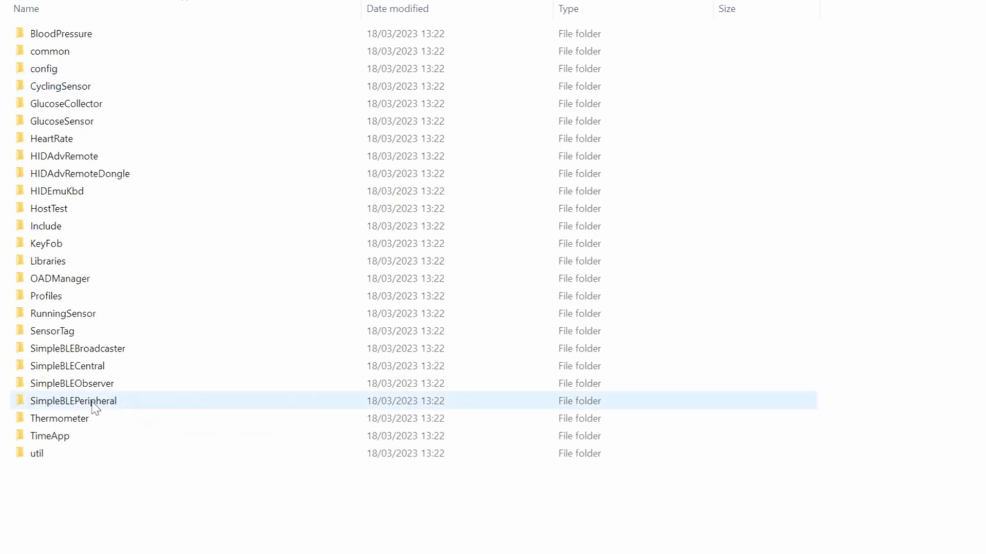
pyautogui.doubleClick(73, 401)
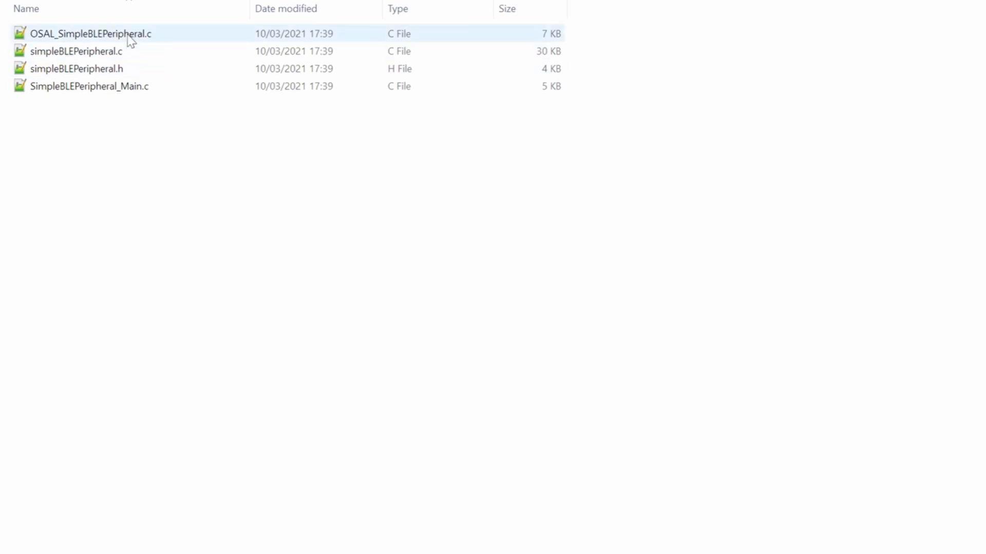
pyautogui.doubleClick(76, 50)
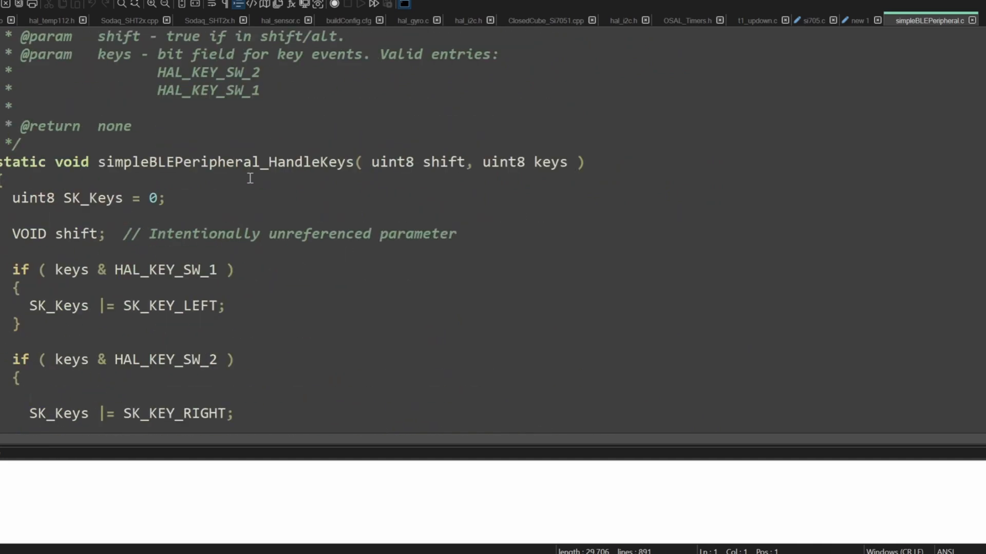
pyautogui.scroll(-3)
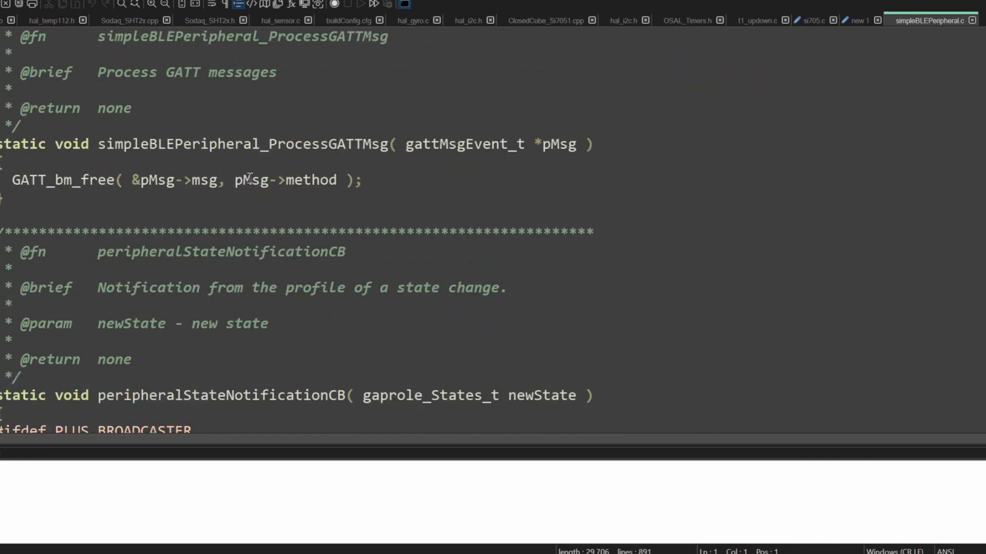
pyautogui.scroll(-3)
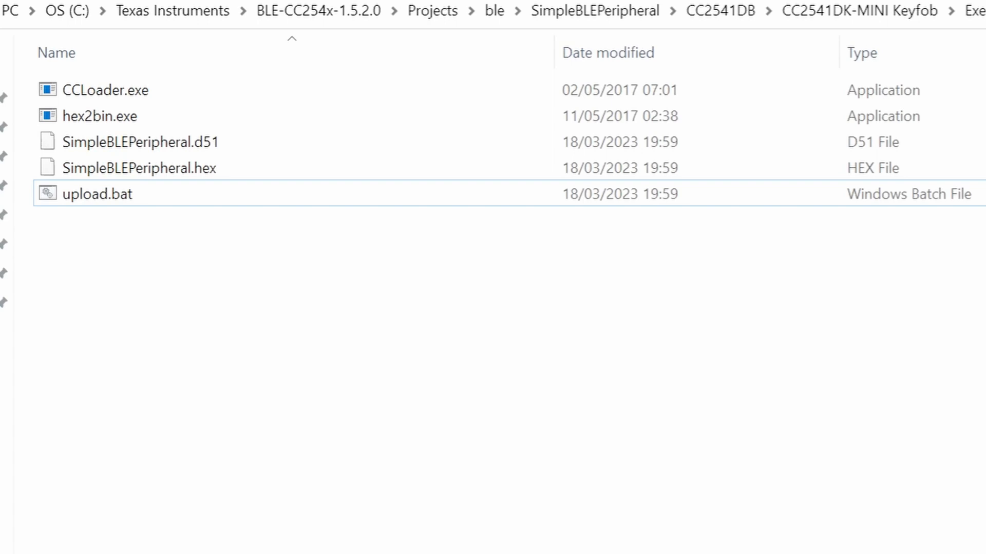
# Open upload.bat from the Exe folder in Notepad++ for editing.
pyautogui.click(97, 193)
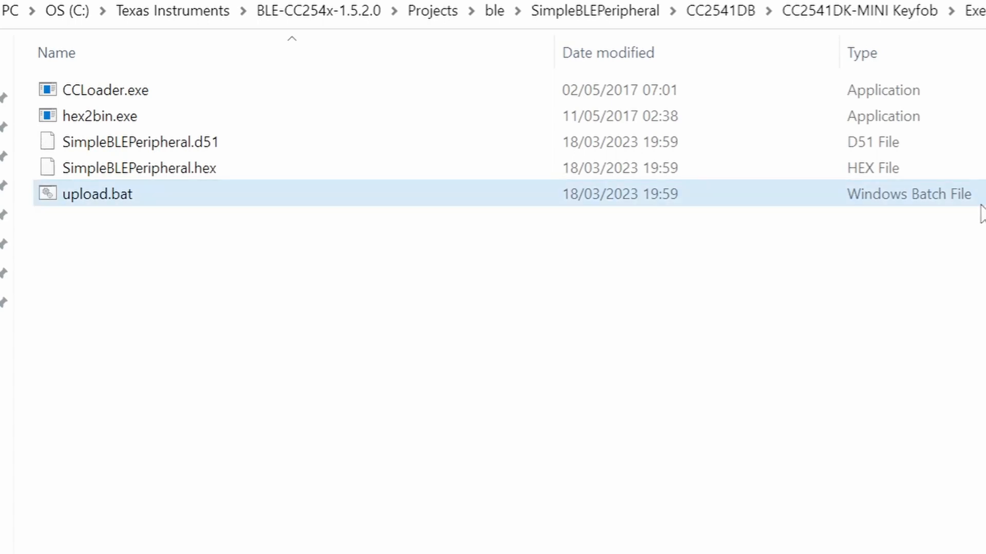
pyautogui.rightClick(97, 193)
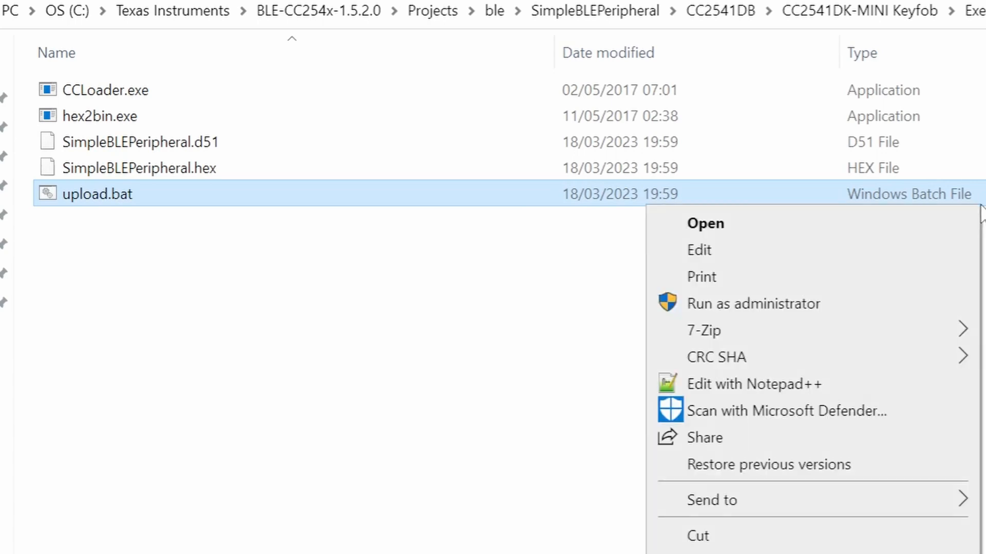
pyautogui.click(744, 384)
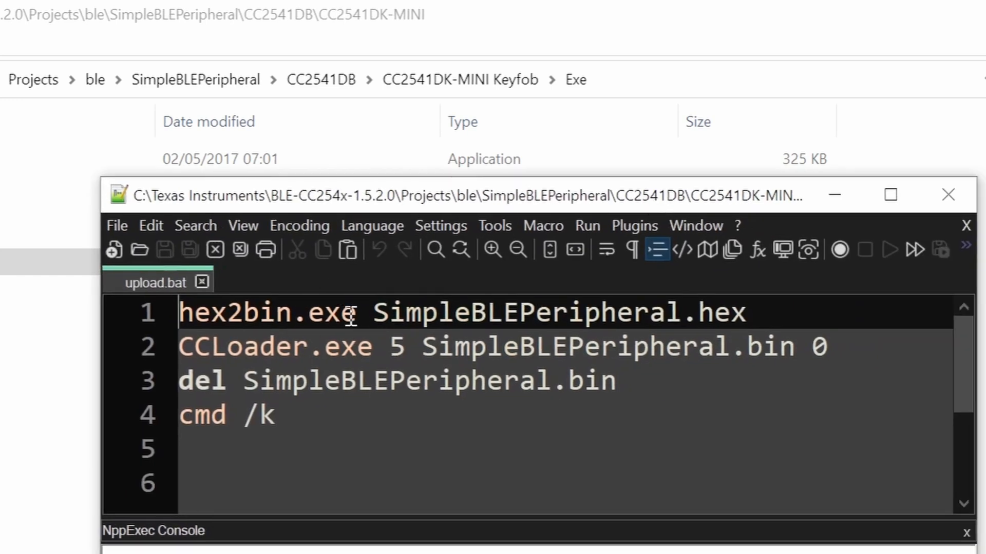
# Review upload.bat's hex2bin and CCLoader commands, close Notepad++, and run the script.
pyautogui.doubleClick(270, 313)
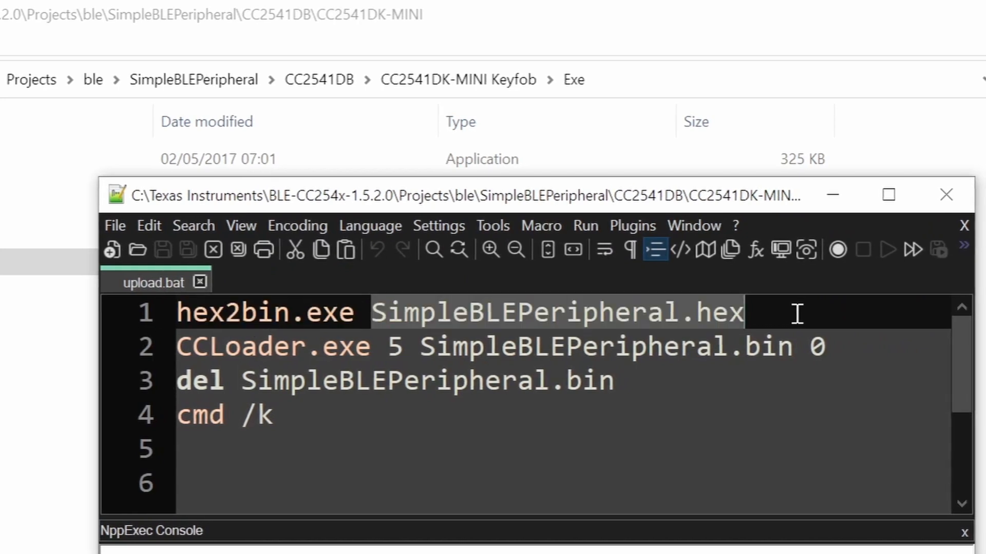
pyautogui.moveTo(462, 317)
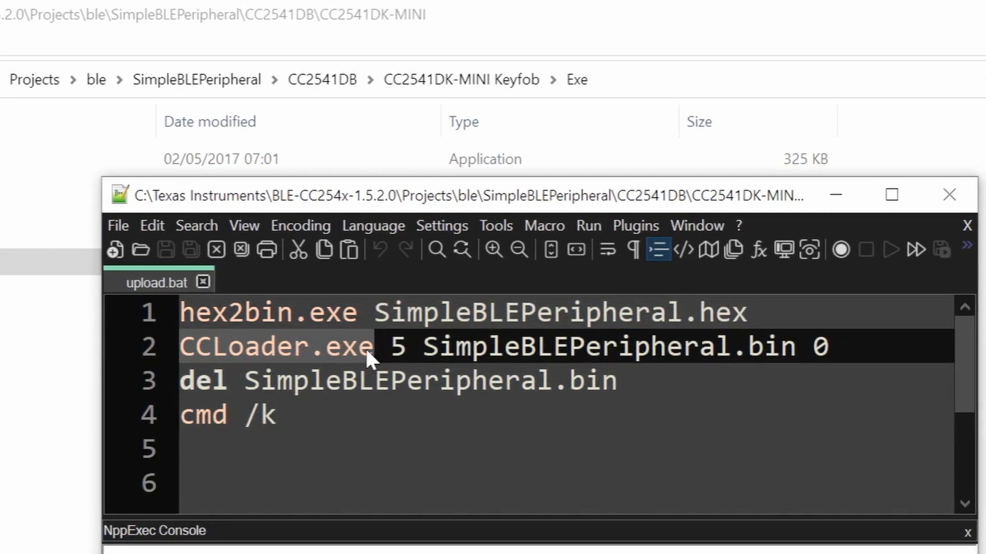
pyautogui.doubleClick(400, 347)
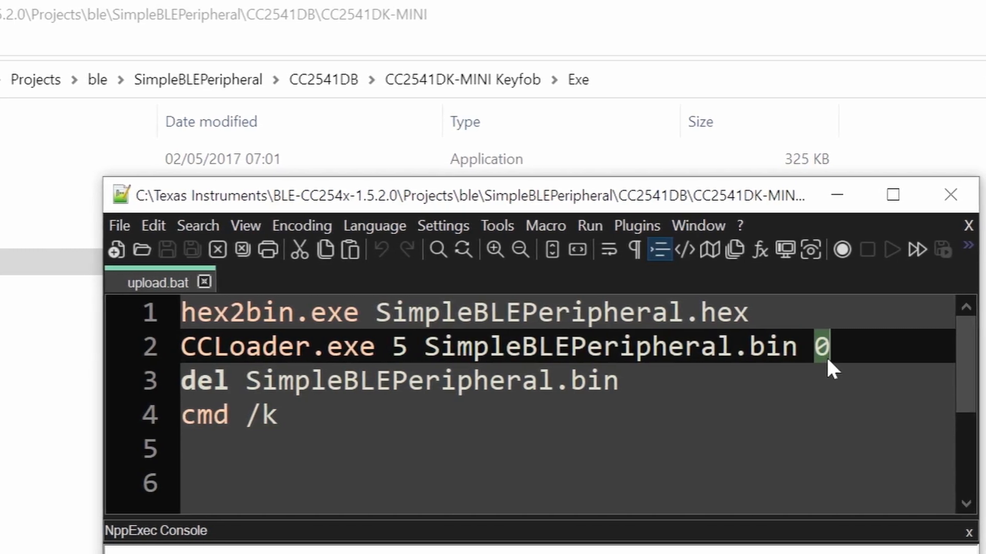
pyautogui.moveTo(821, 347); pyautogui.dragTo(616, 381)
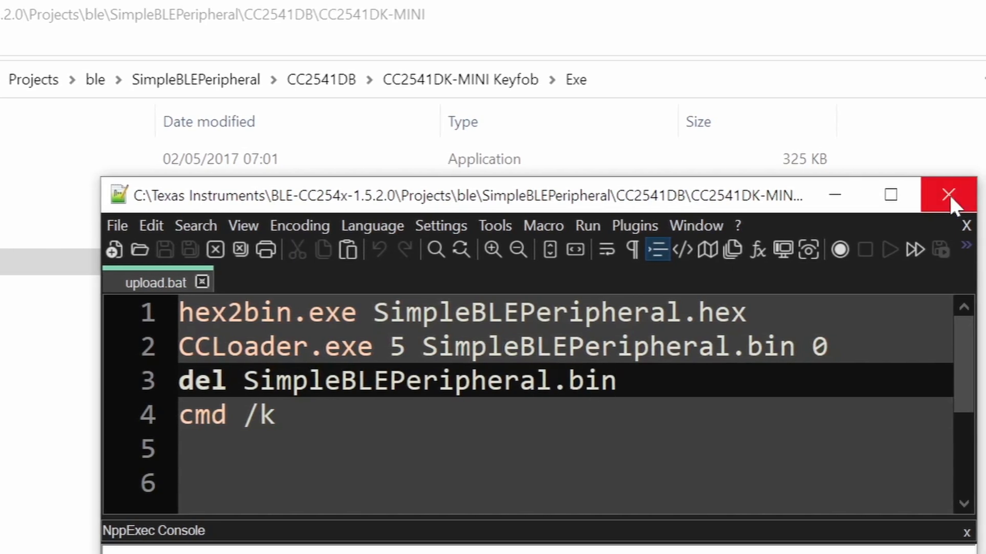
pyautogui.click(947, 194)
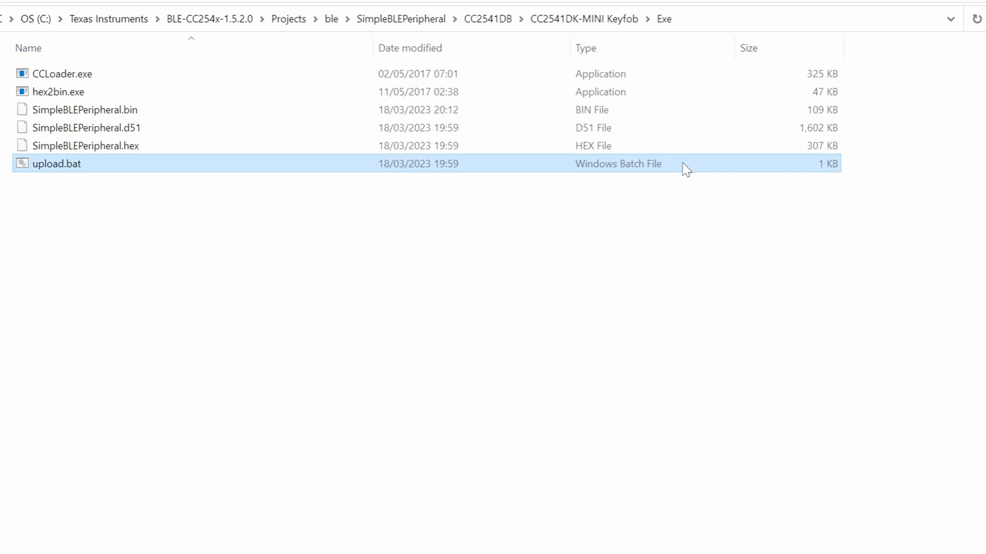
pyautogui.doubleClick(57, 163)
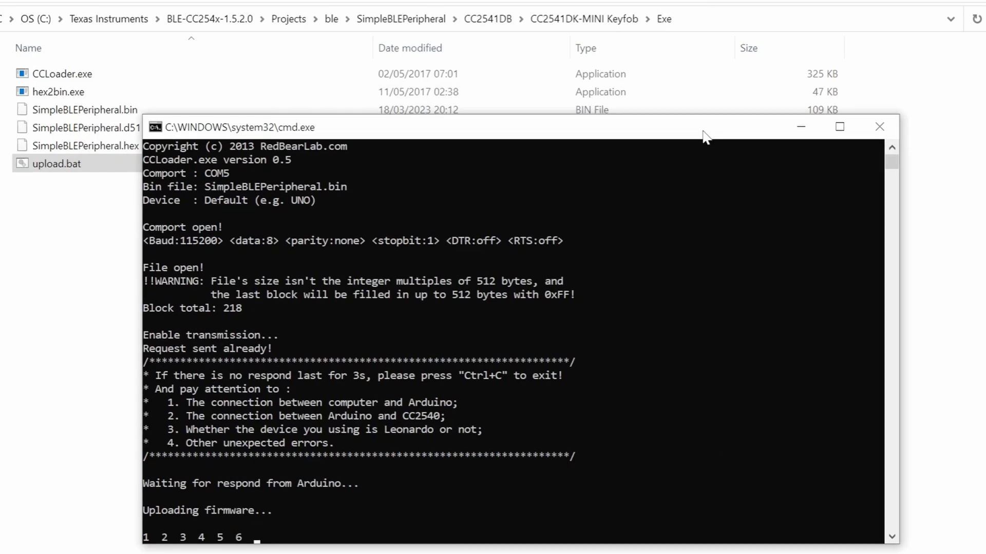